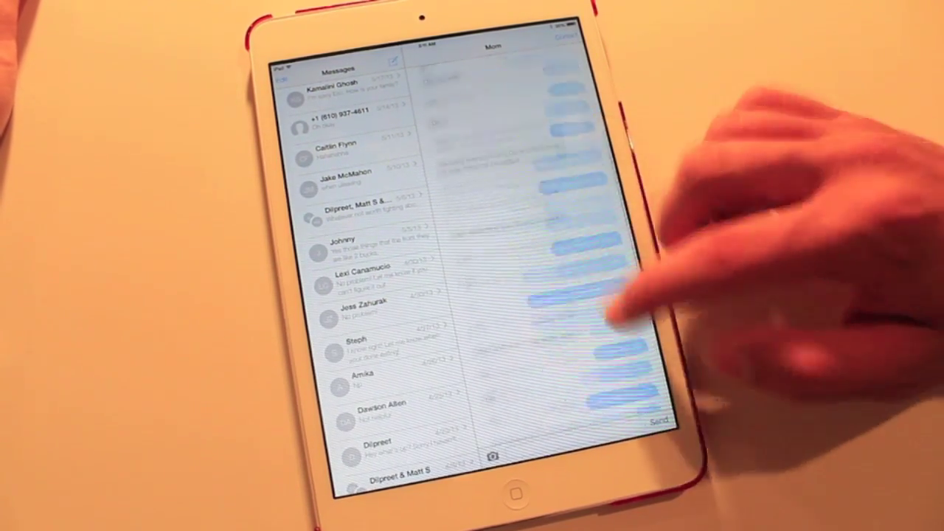
{"action": "scroll", "scroll_direction": "up", "scroll_amount": 3}
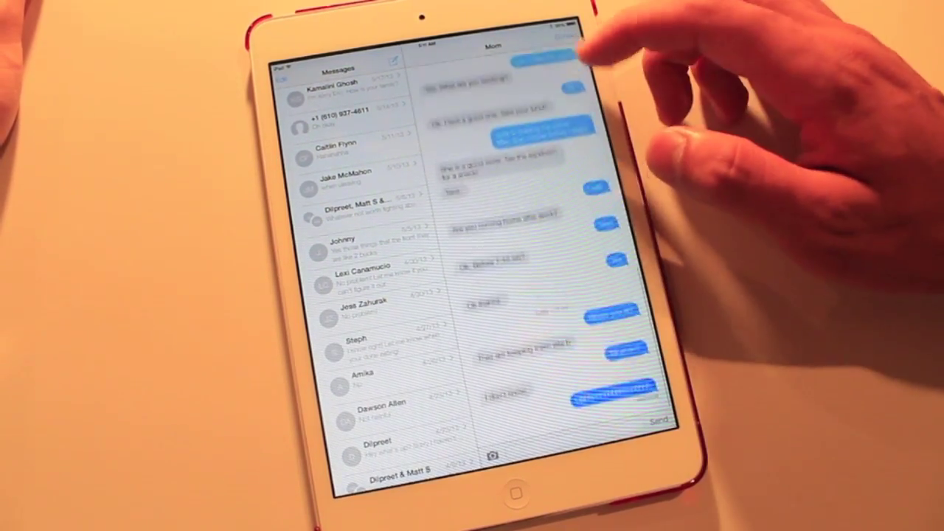